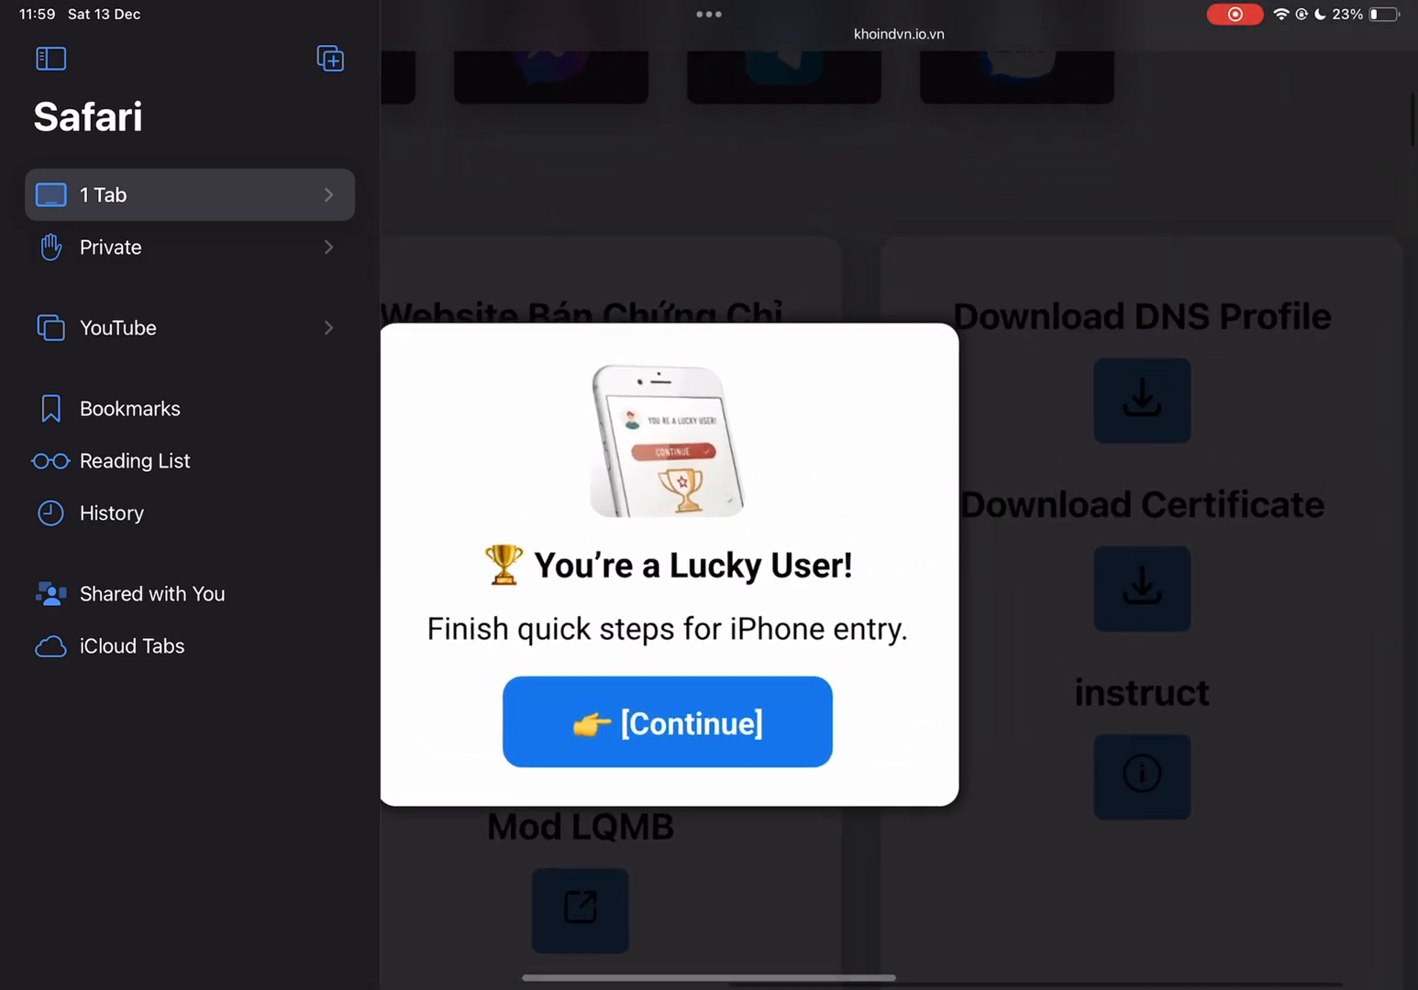
# Step: Dismiss the Lucky User popup and pass the 'I'm not a robot' check on the certificate site
pyautogui.click(667, 723)
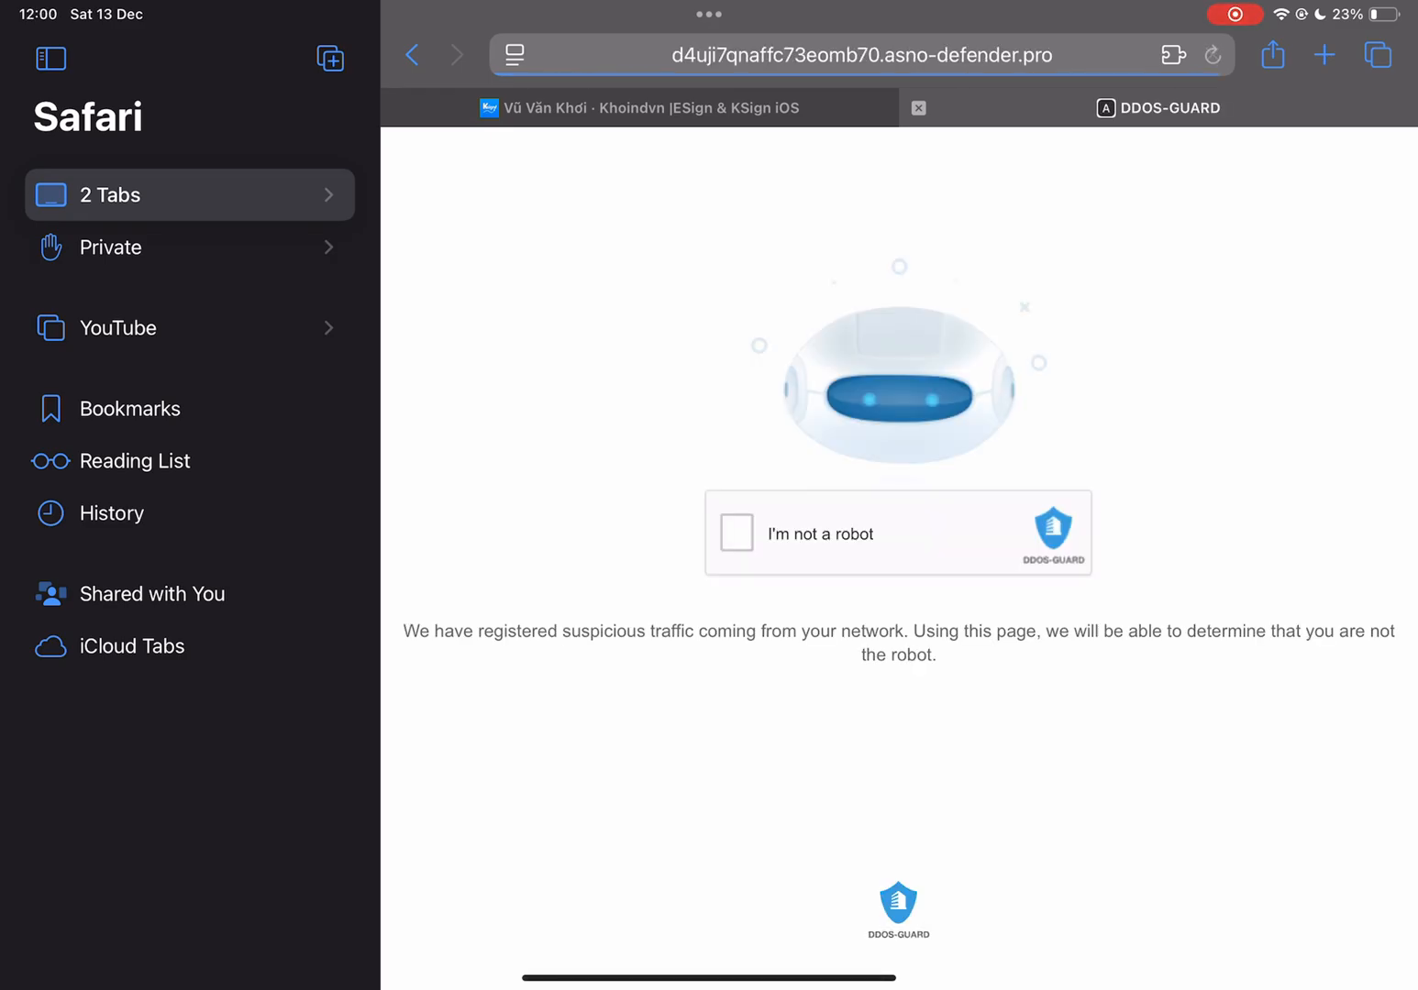
pyautogui.click(734, 532)
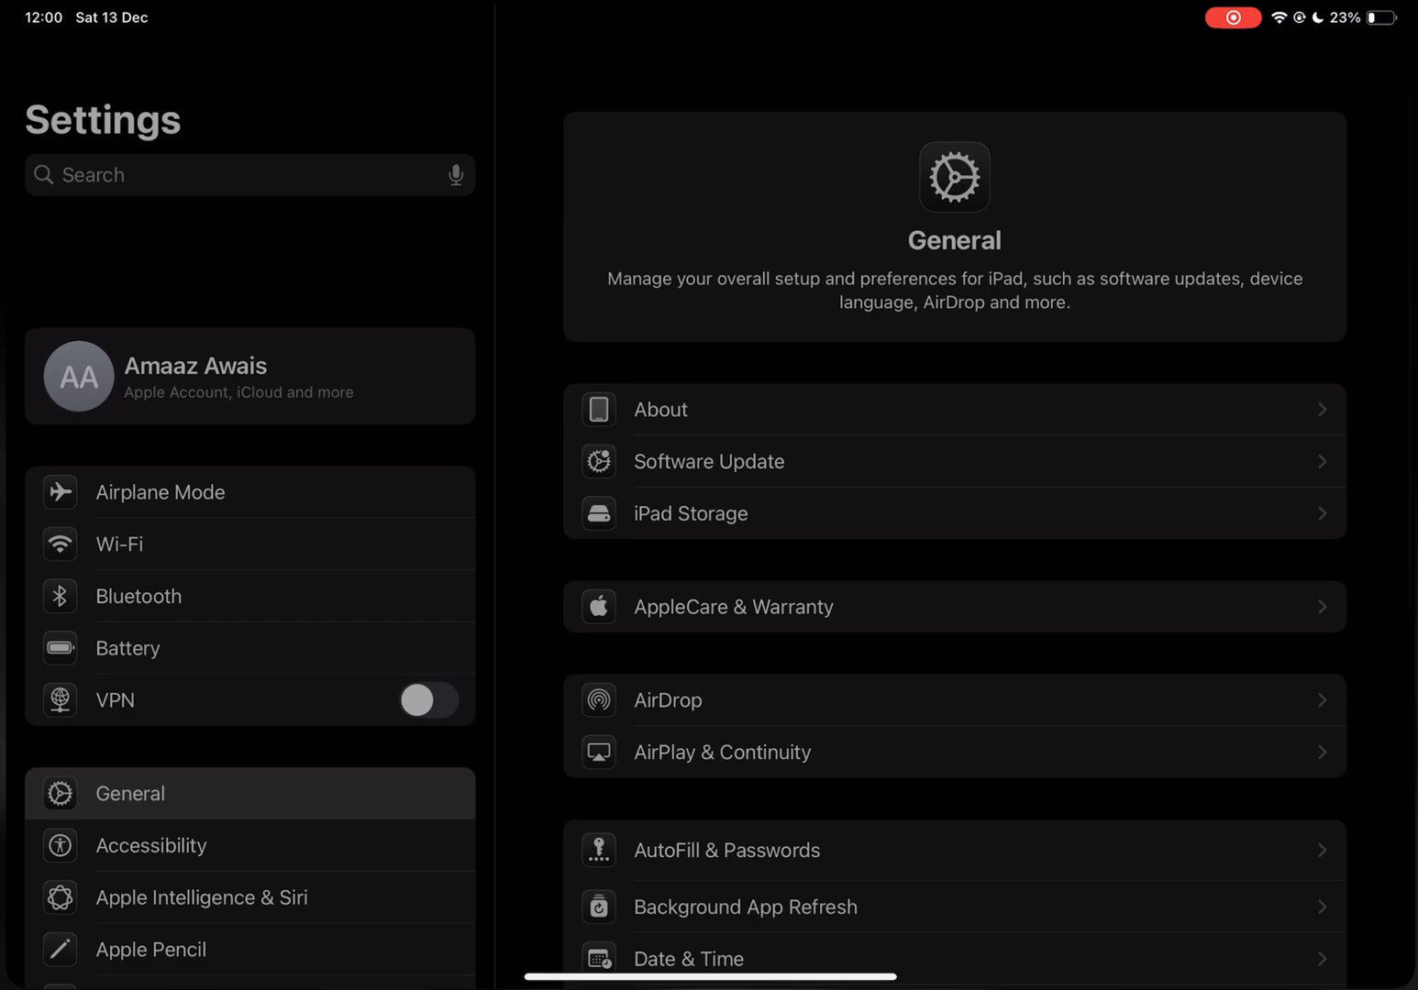
# Step: Go to VPN & Device Management in Settings to reach the downloaded DNS profile
pyautogui.scroll(-3)
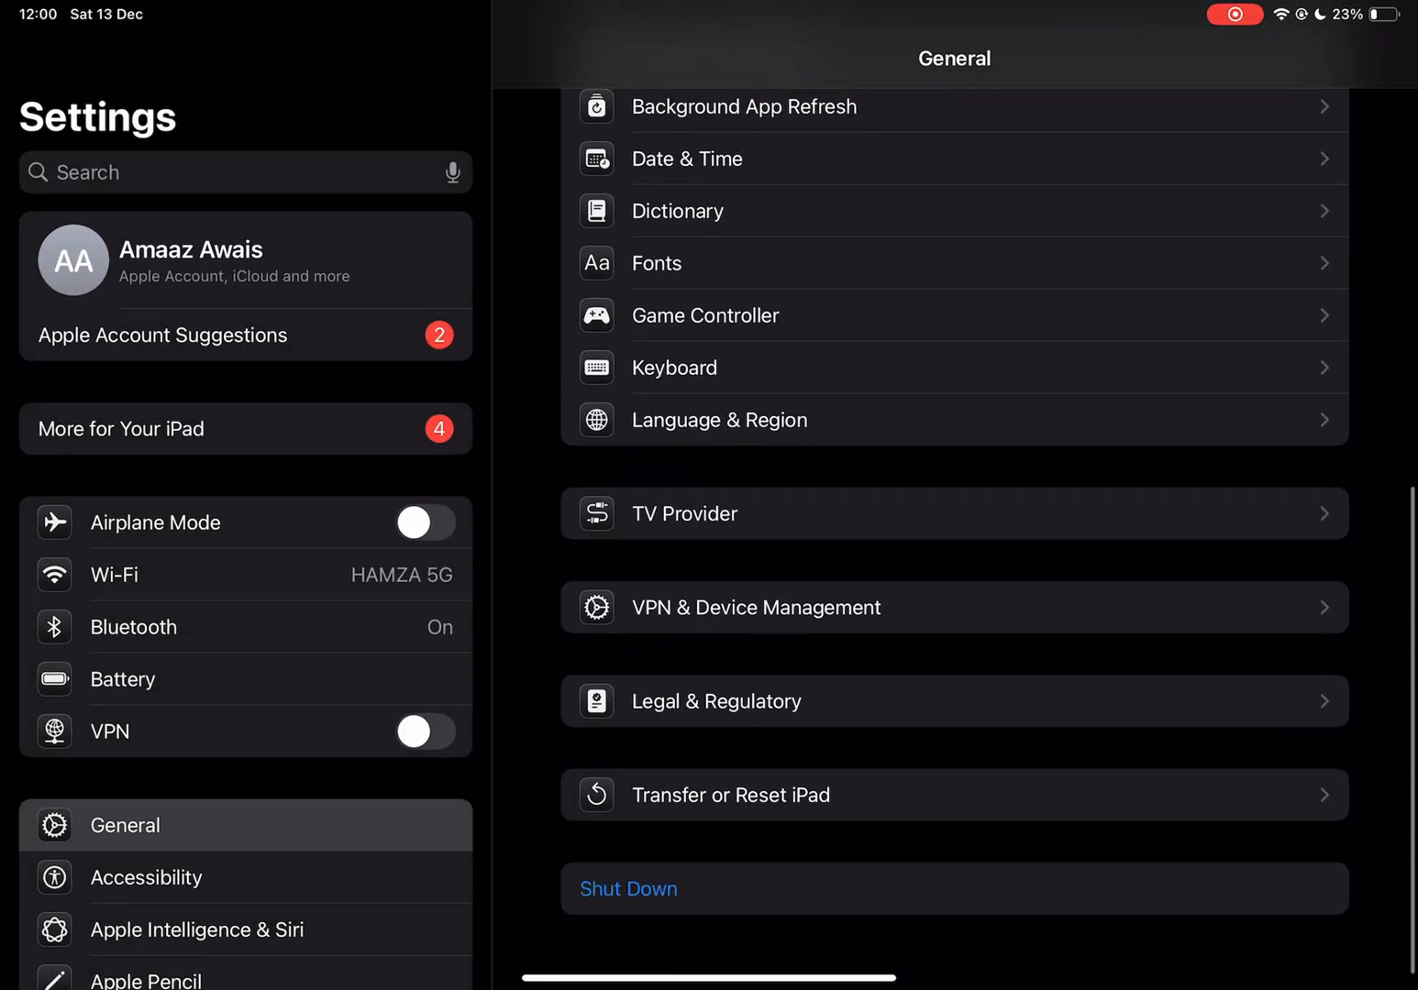
pyautogui.click(756, 607)
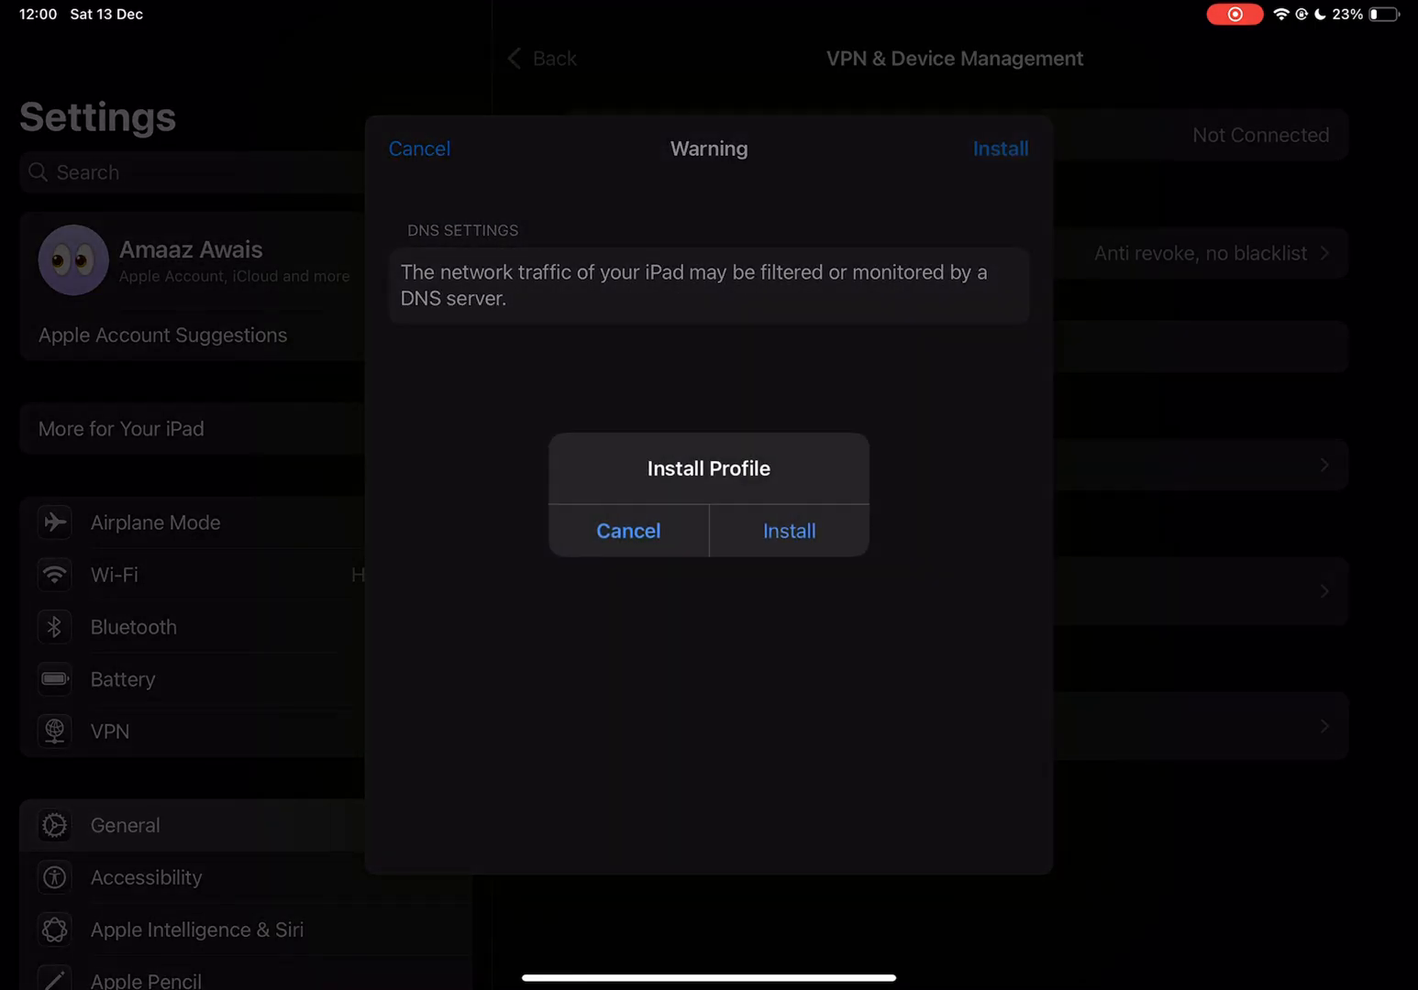
# Step: Install the DNS profile and trust the Luoyang Postal Administration developer
pyautogui.click(787, 532)
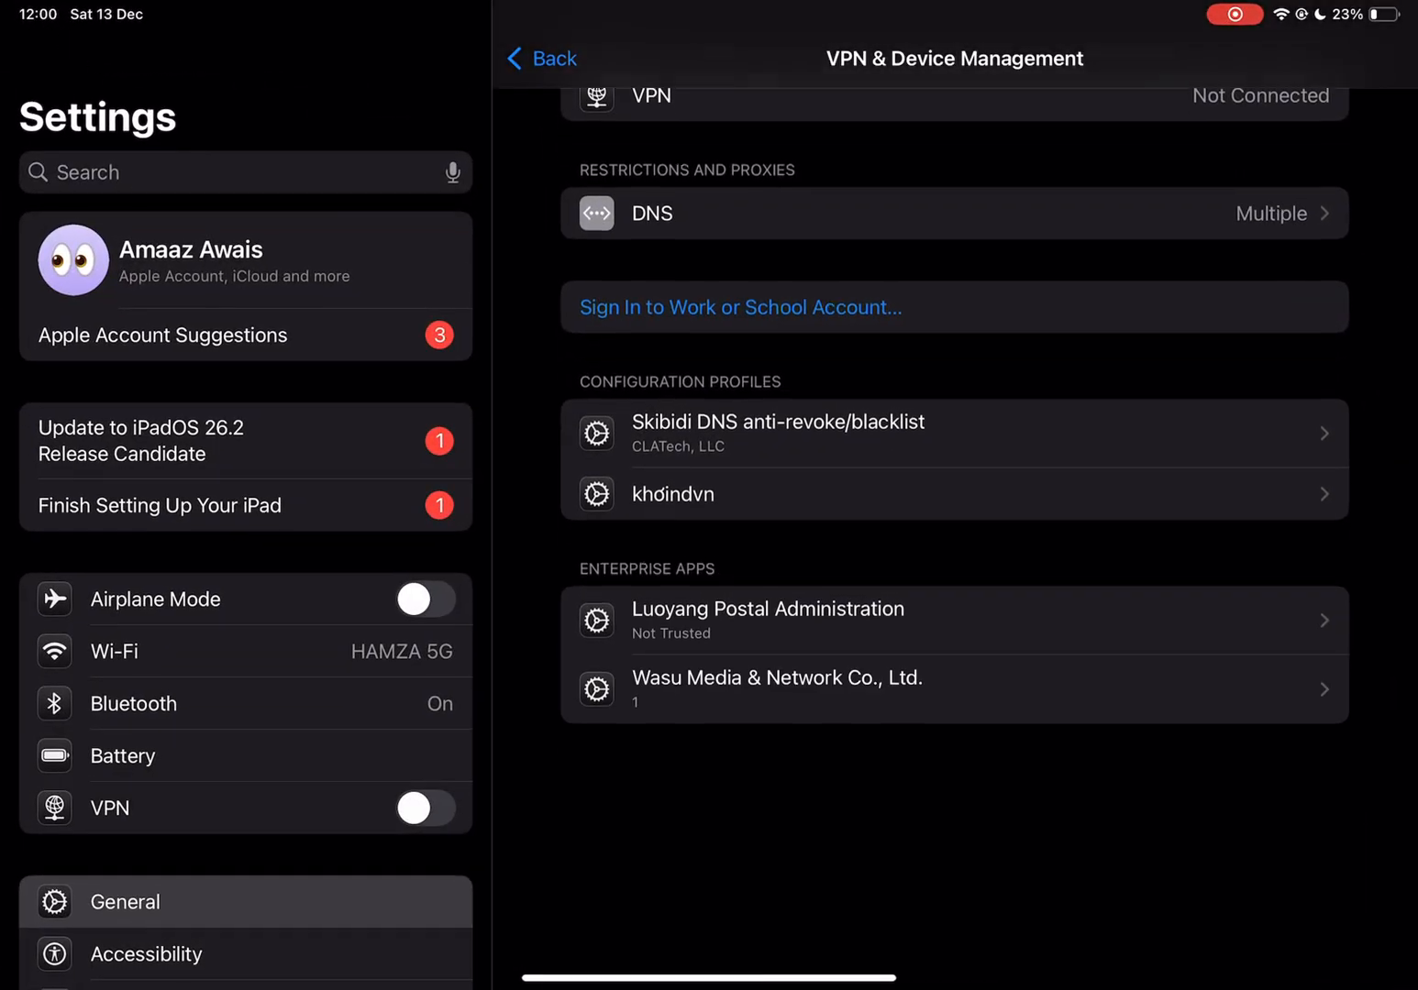
pyautogui.click(767, 609)
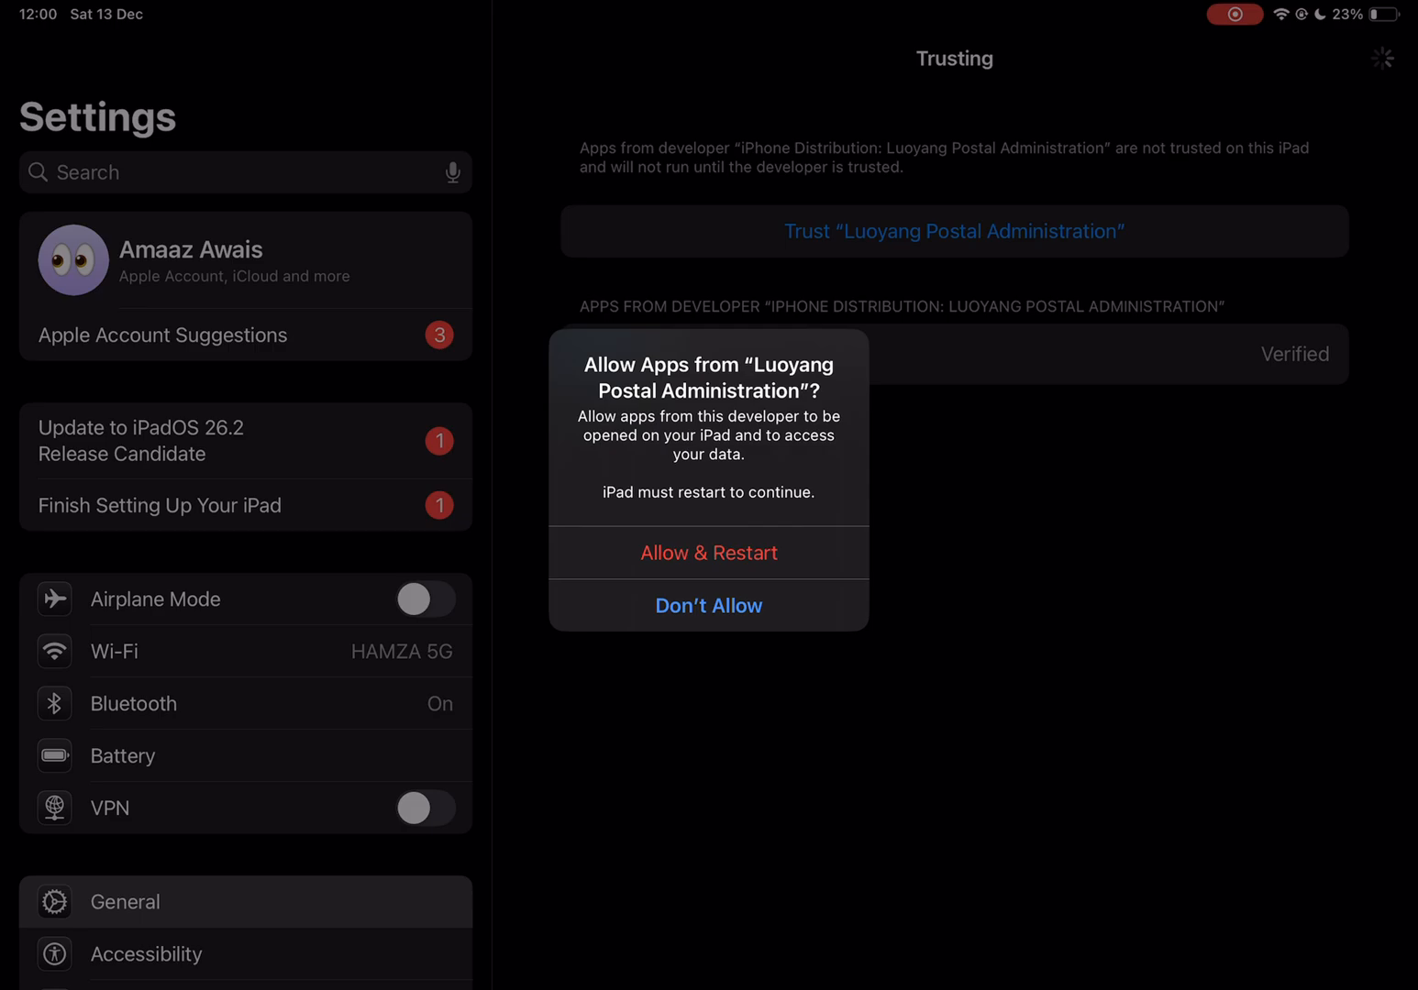
pyautogui.click(708, 605)
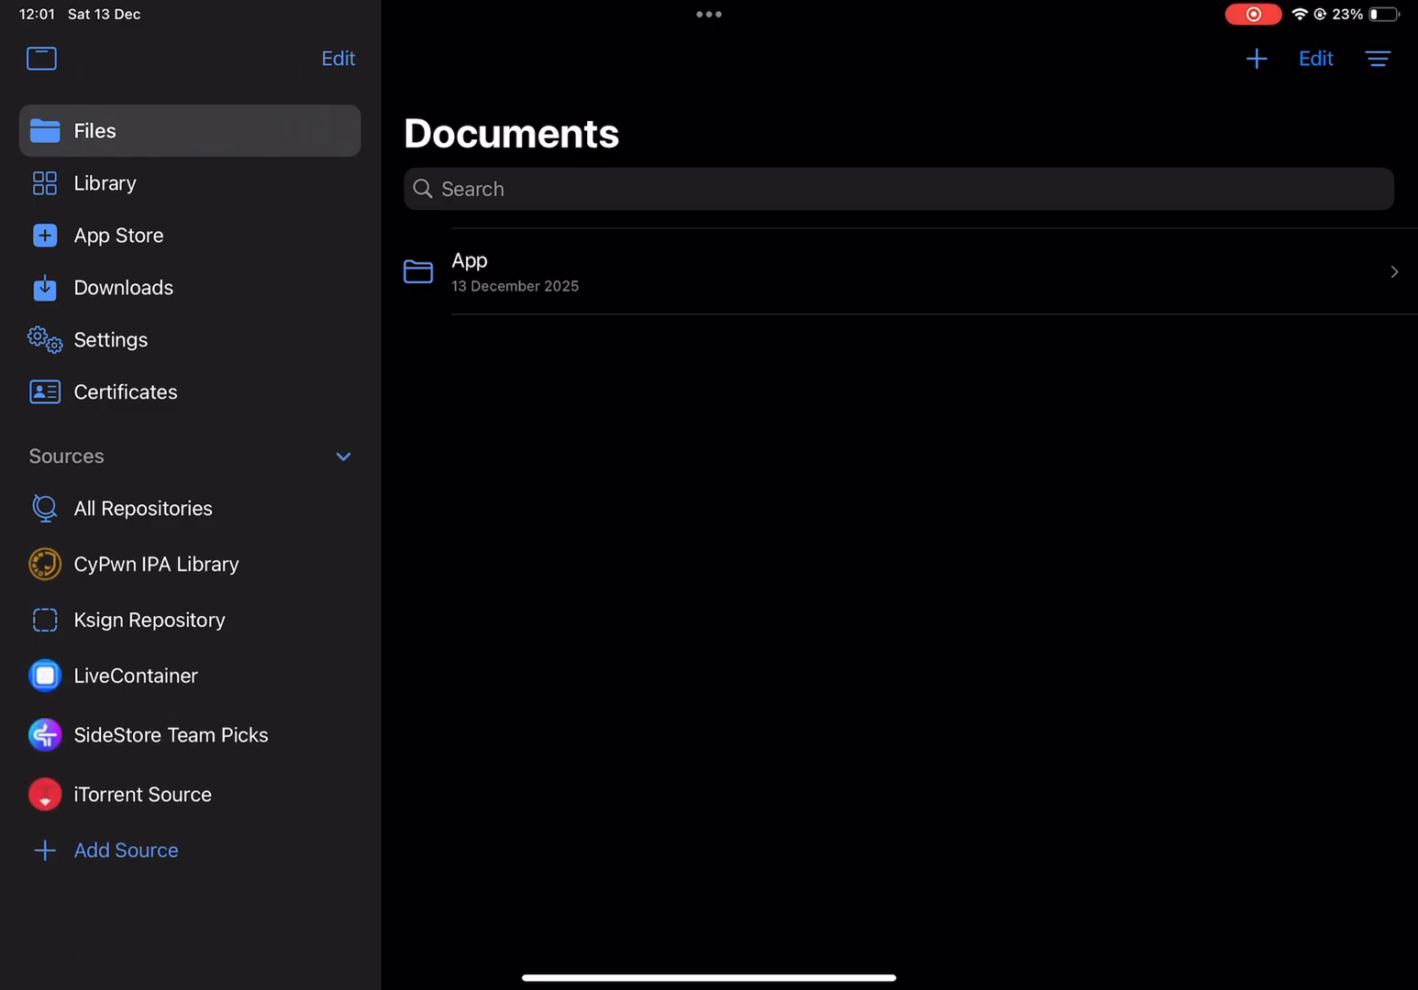
# Step: Check the certificate, then import Delta-iOS-2.679.ipa from On My iPad into the KSign library
pyautogui.click(129, 393)
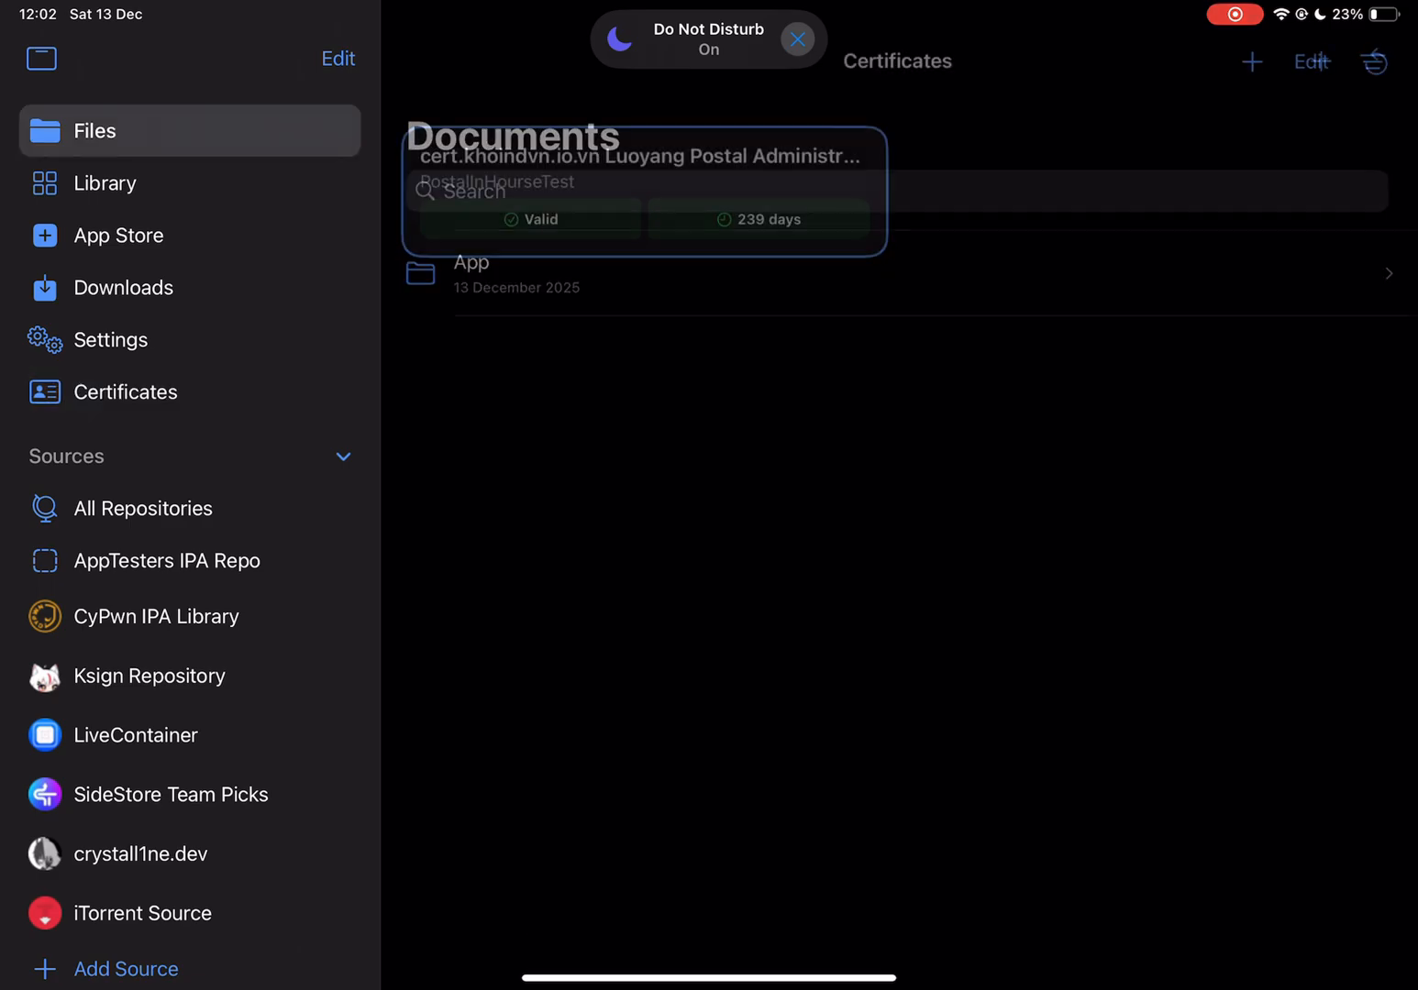
pyautogui.click(107, 184)
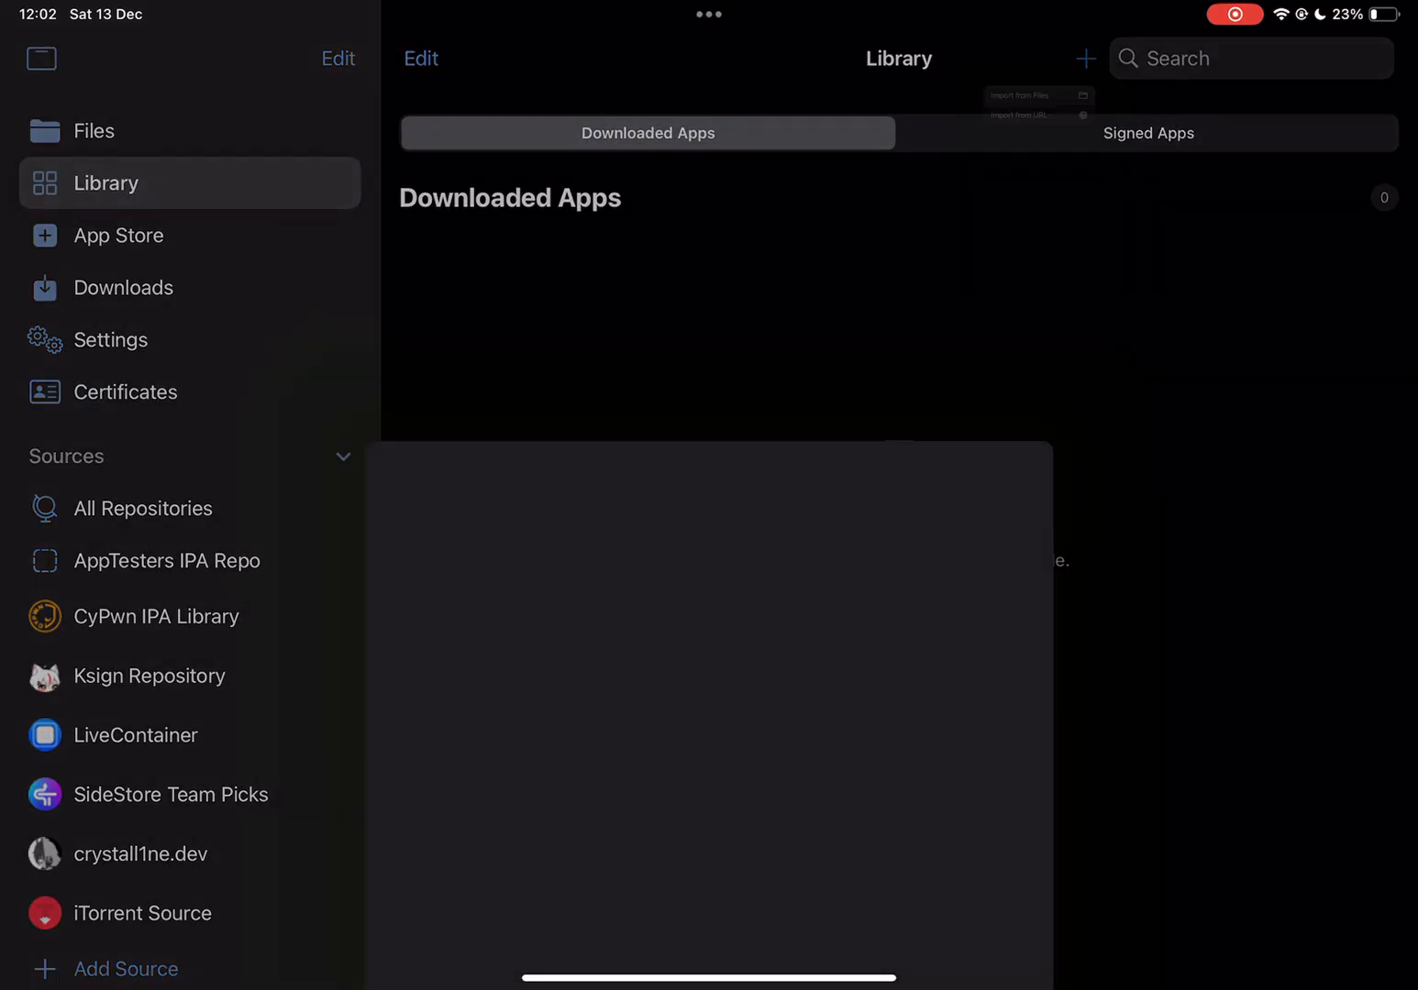
pyautogui.click(1021, 95)
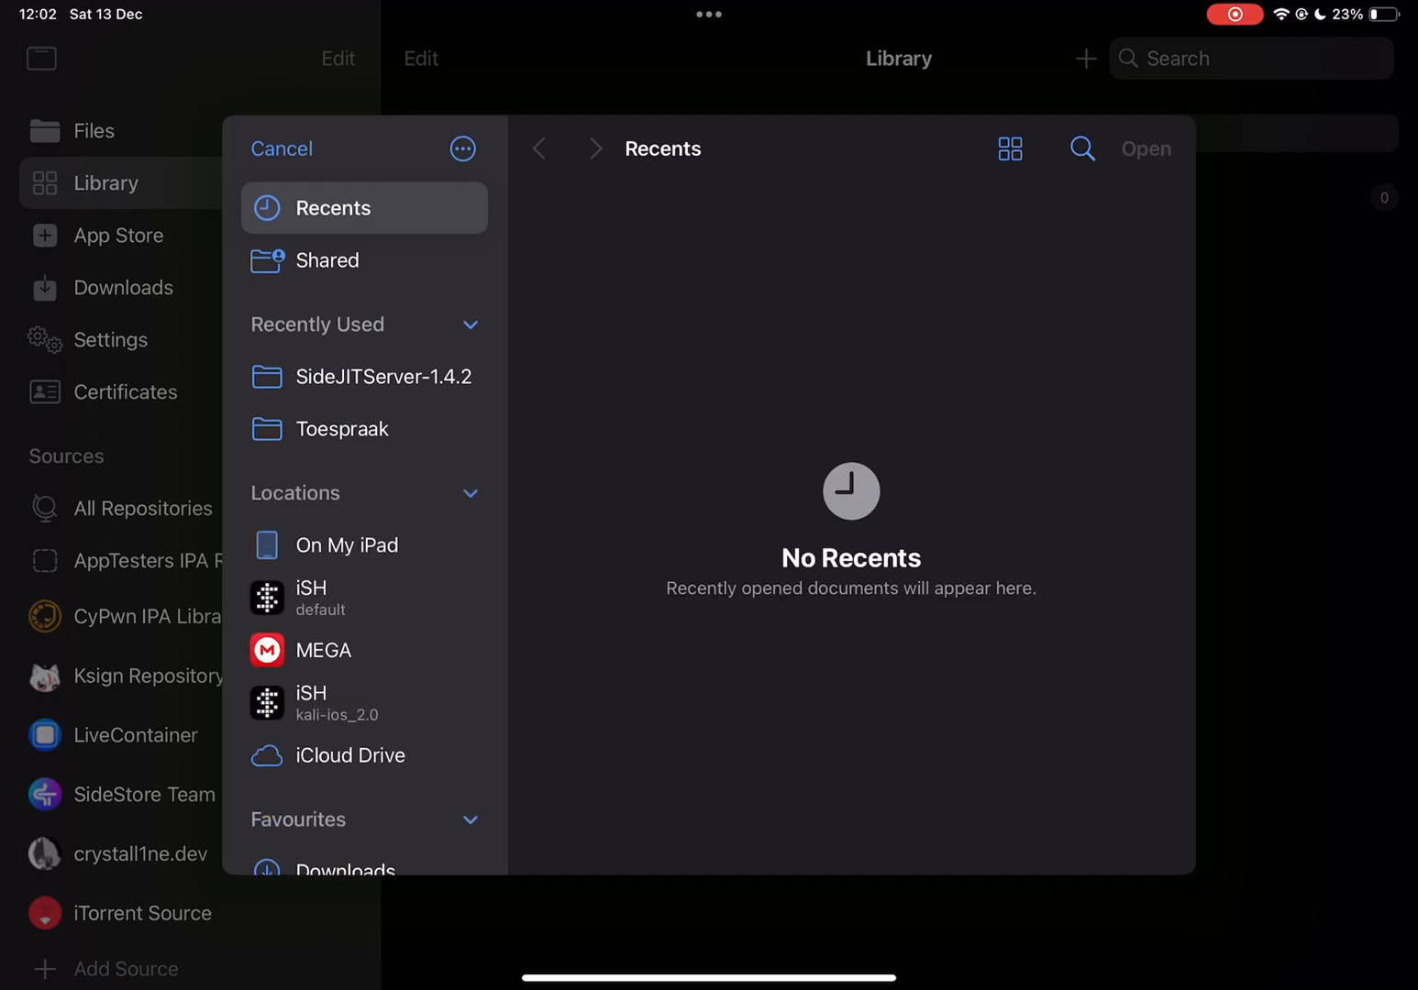
pyautogui.click(363, 545)
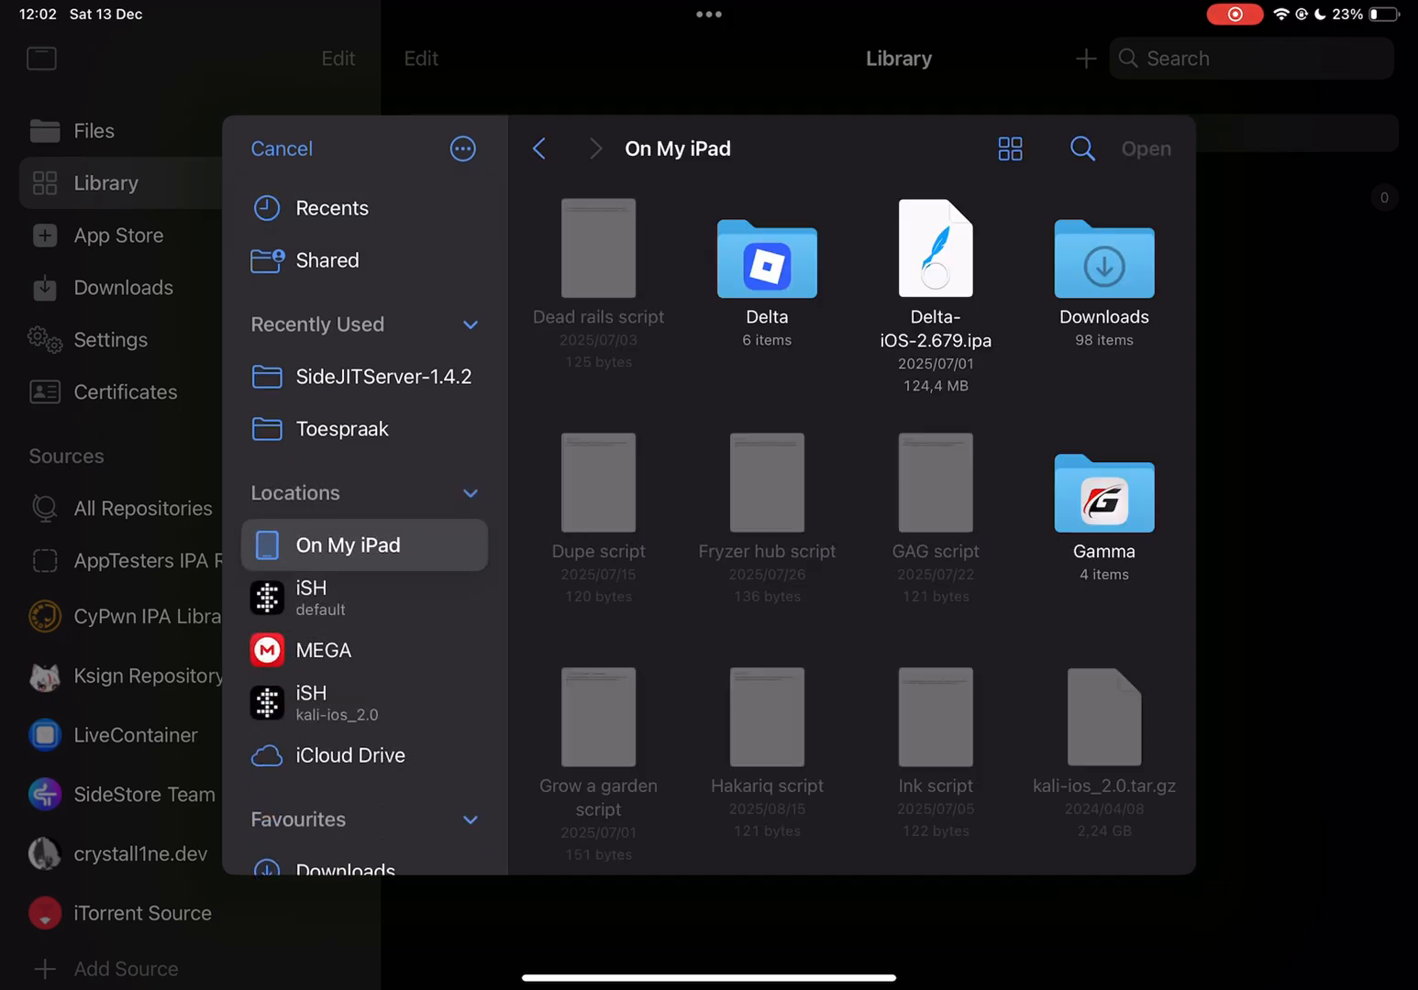
pyautogui.click(283, 147)
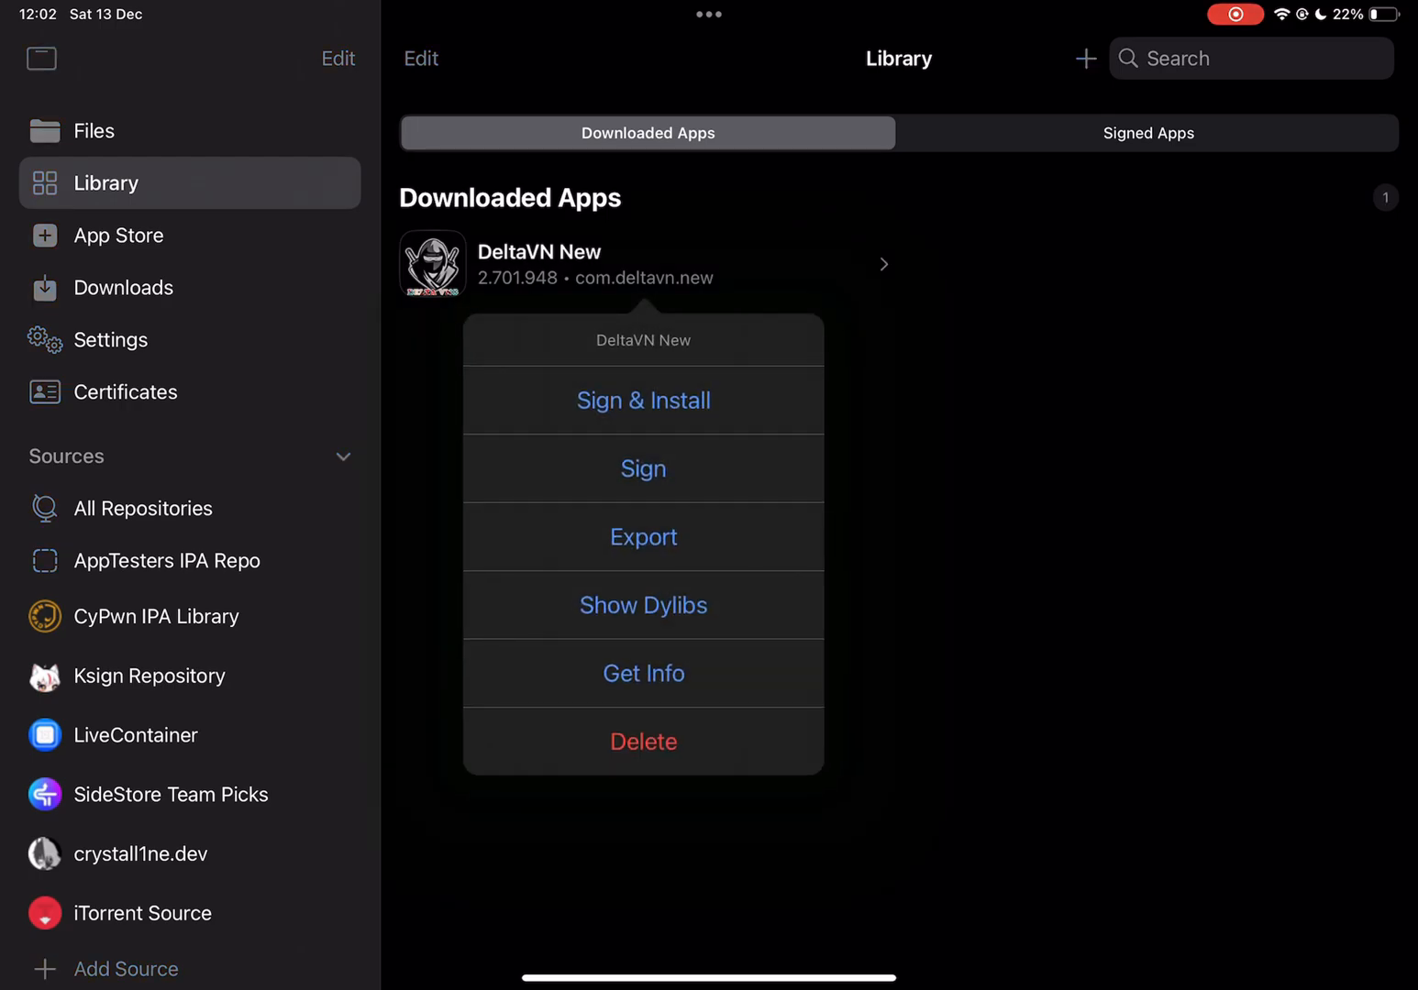
# Step: Start signing DeltaVN New with the Luoyang Postal Administration certificate and watch it package
pyautogui.click(642, 470)
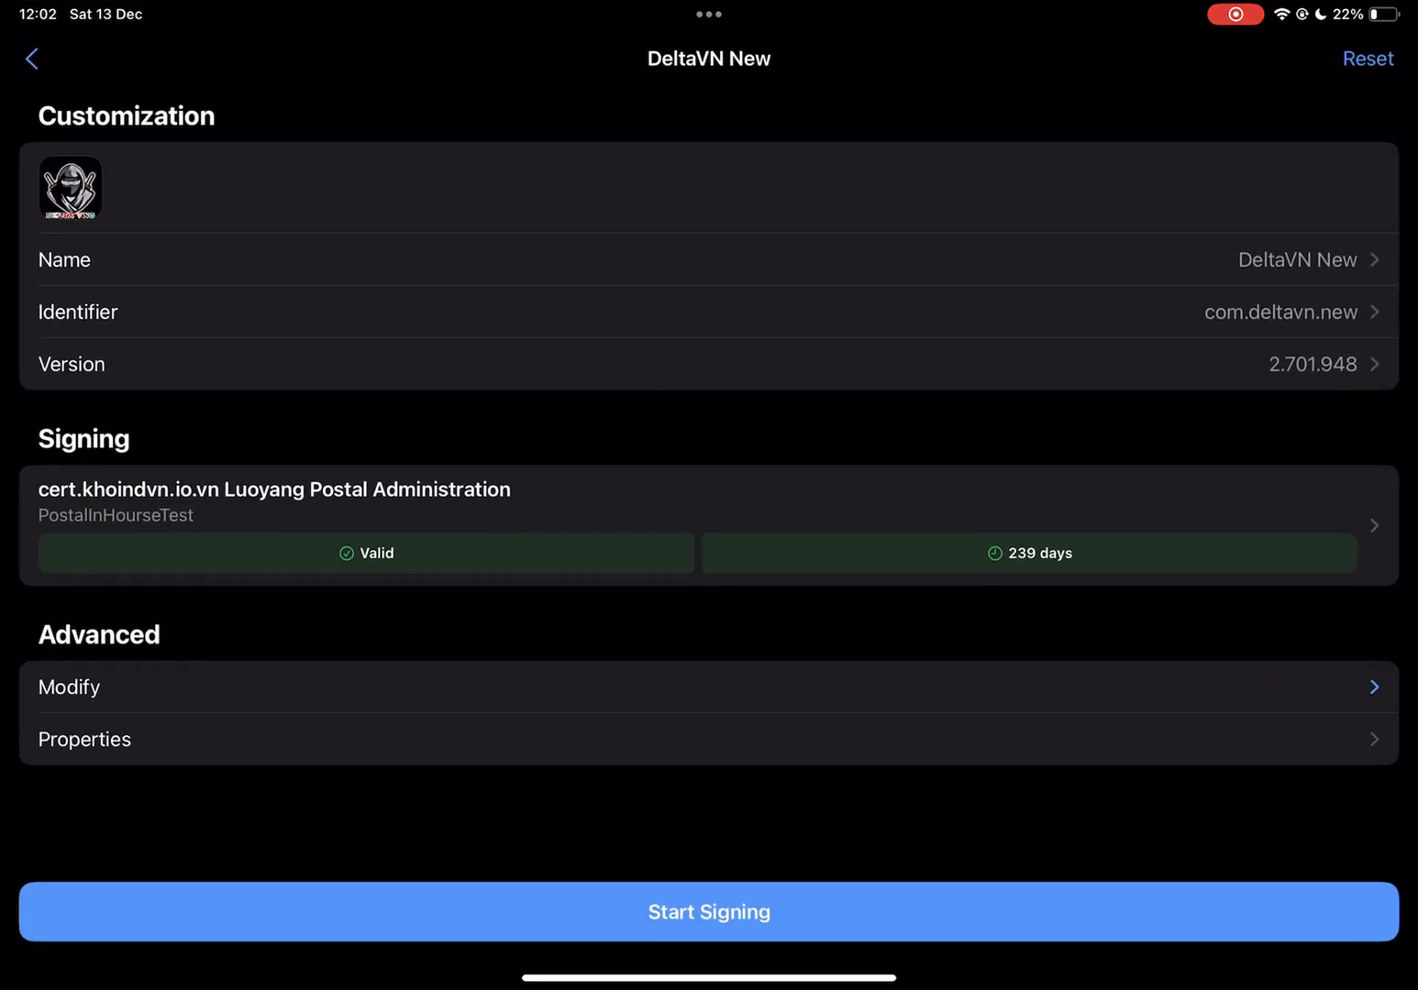
pyautogui.click(708, 912)
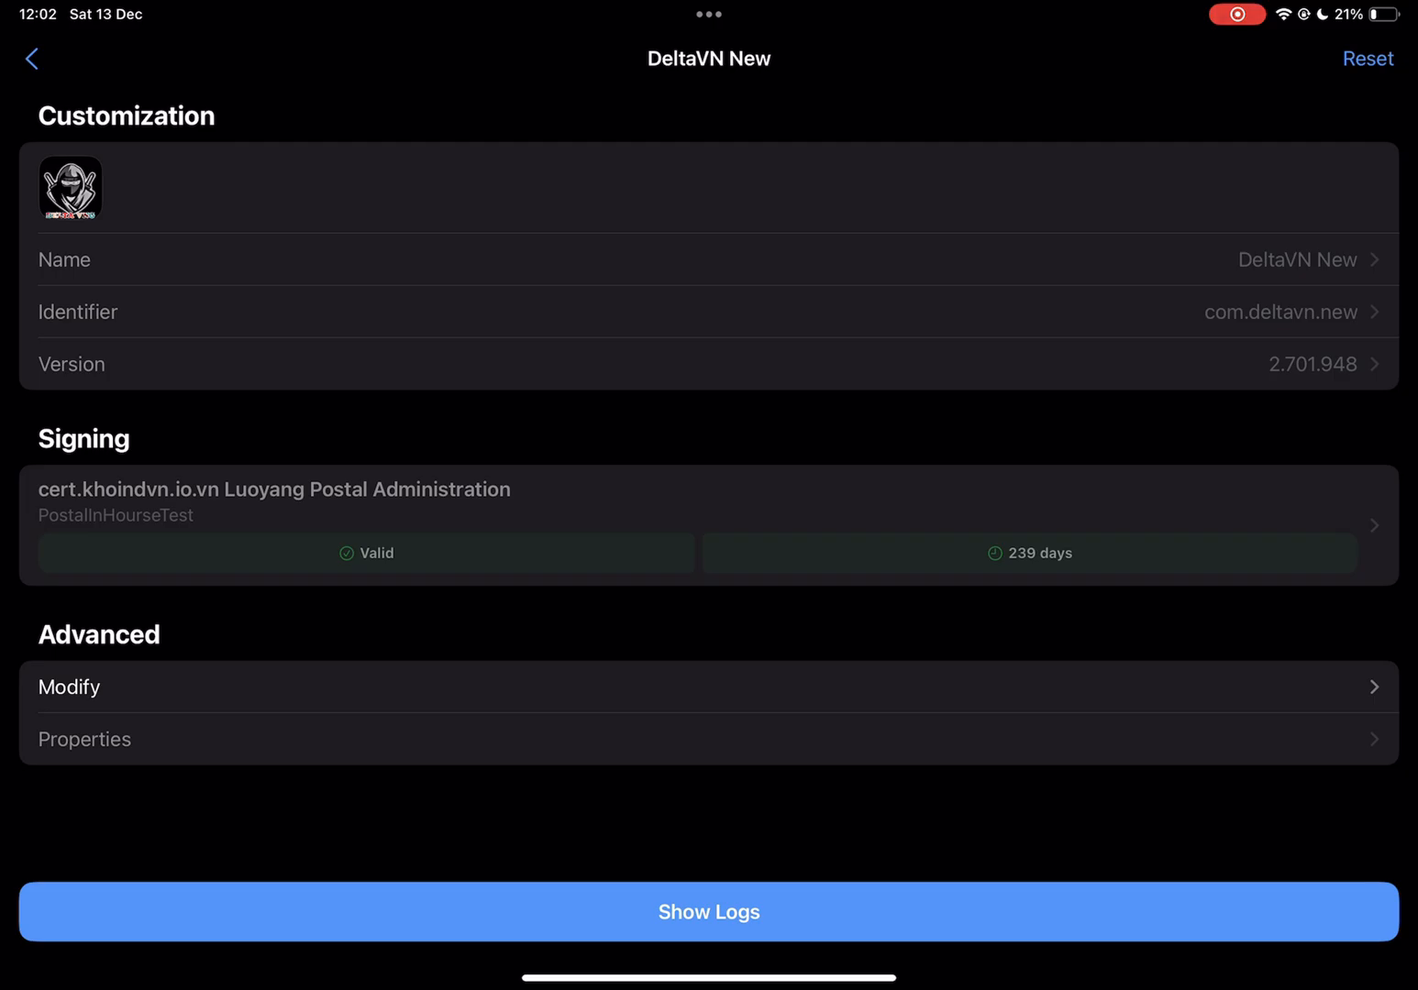
pyautogui.click(31, 59)
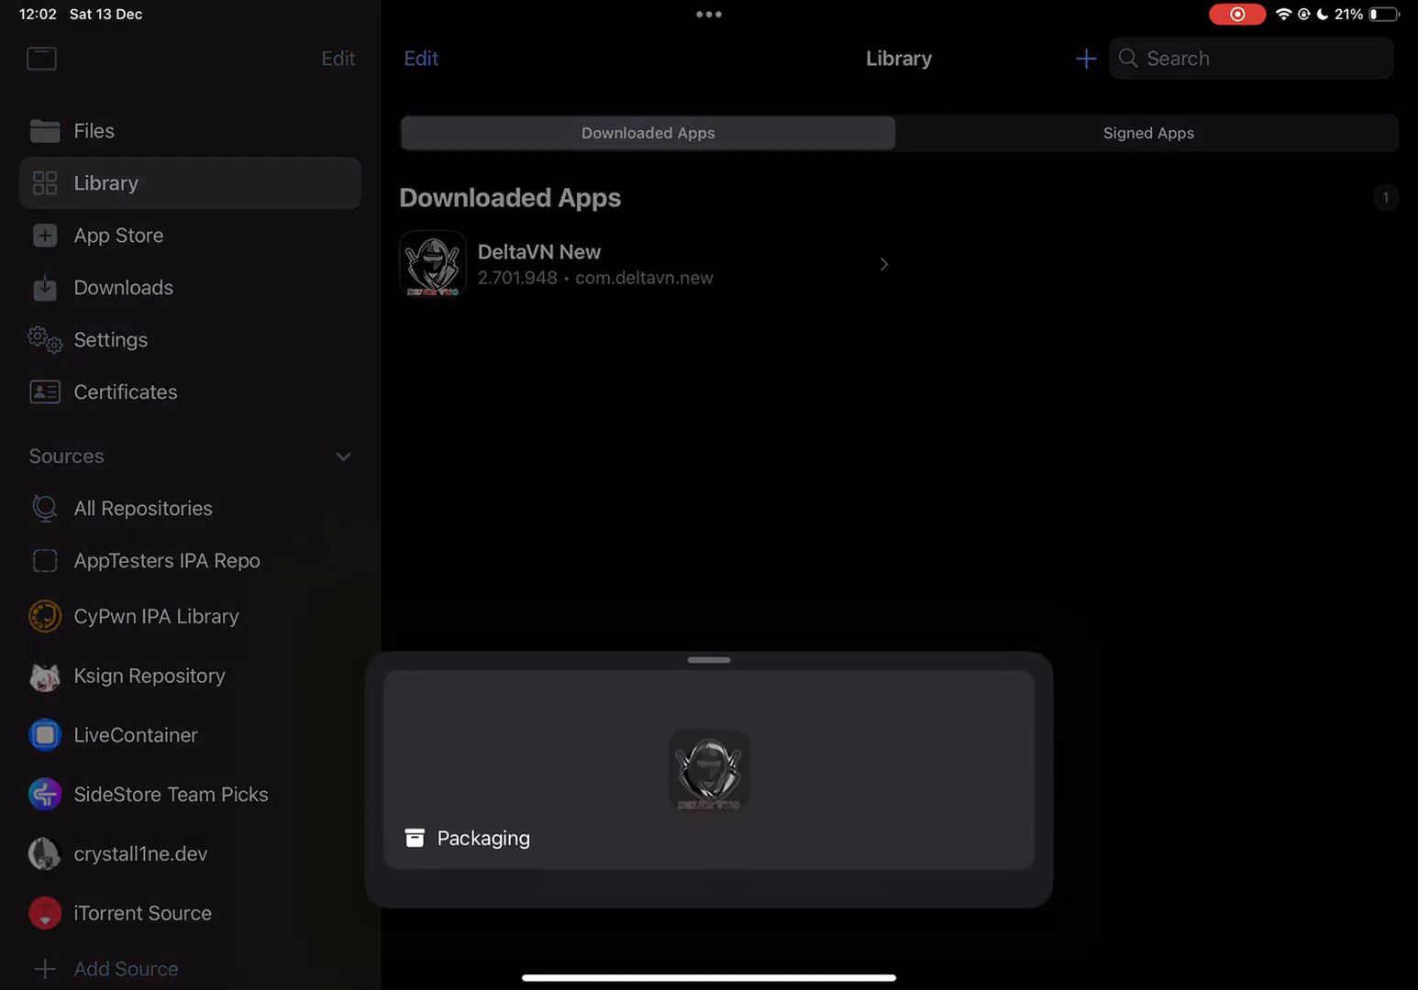